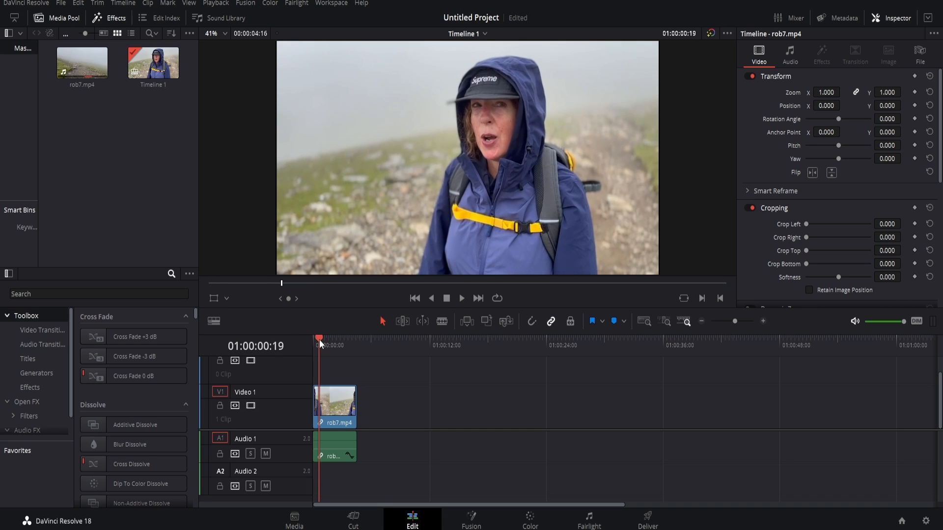
{"action": "mouse_move", "coordinate": [404, 362]}
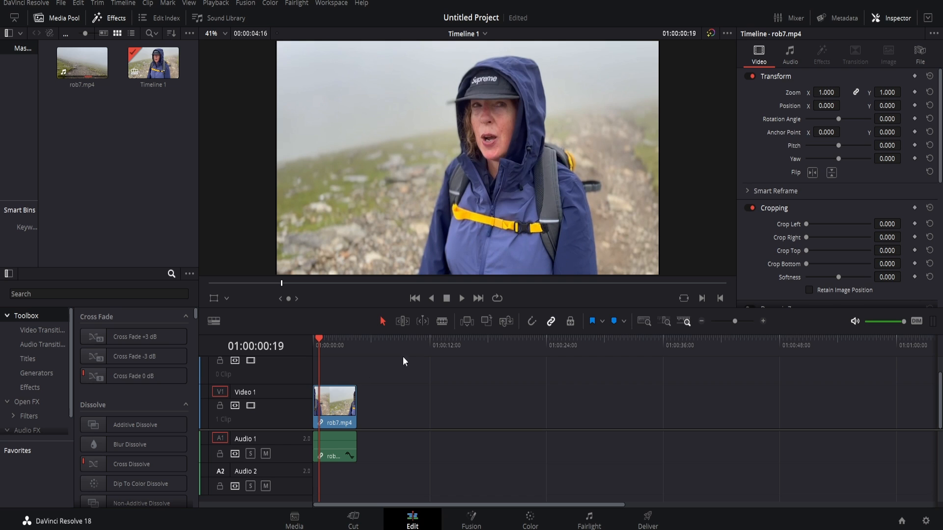
{"action": "mouse_move", "coordinate": [443, 376]}
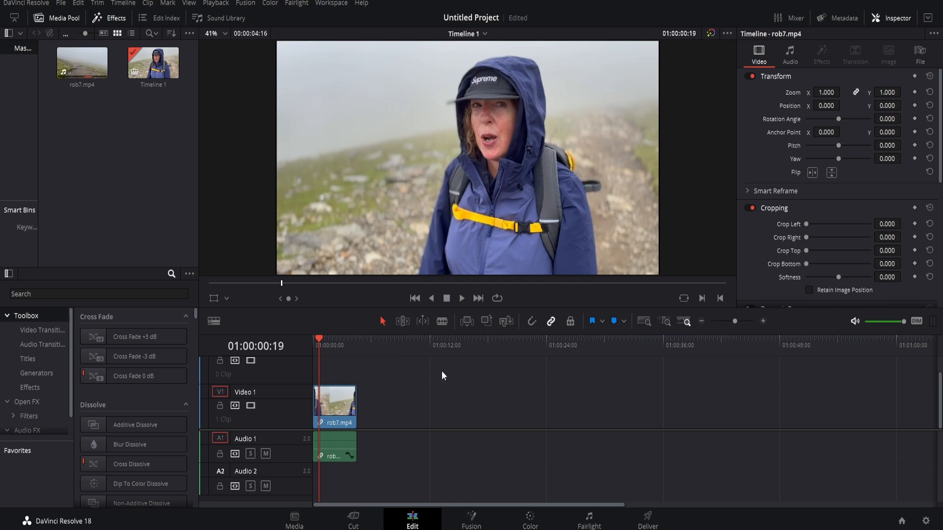
Select the rob7.mp4 hiker clip on the timeline
{"action": "left_click", "coordinate": [328, 338]}
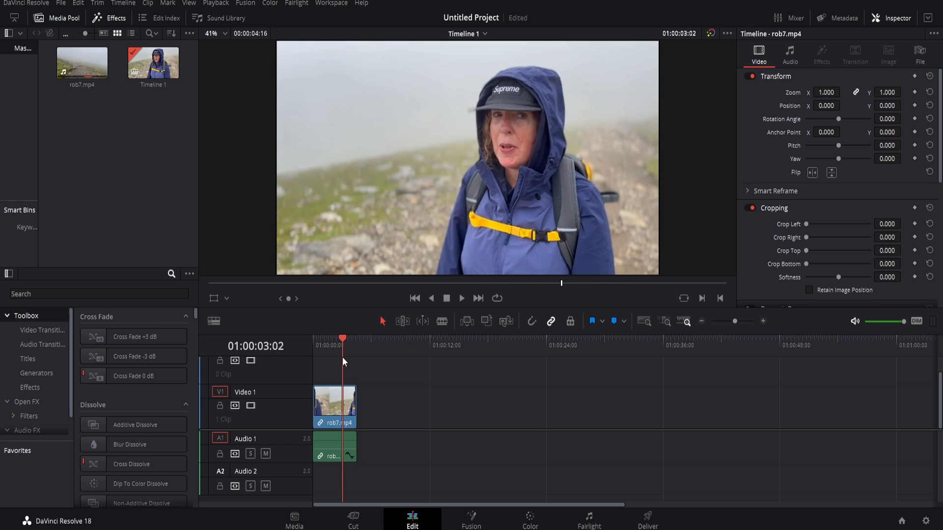
{"action": "left_click", "coordinate": [335, 338]}
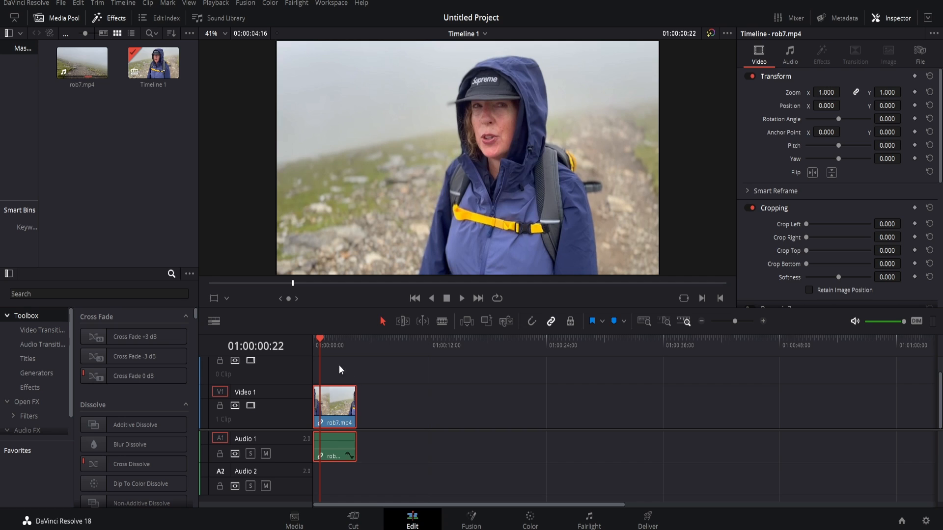
{"action": "left_click", "coordinate": [335, 407]}
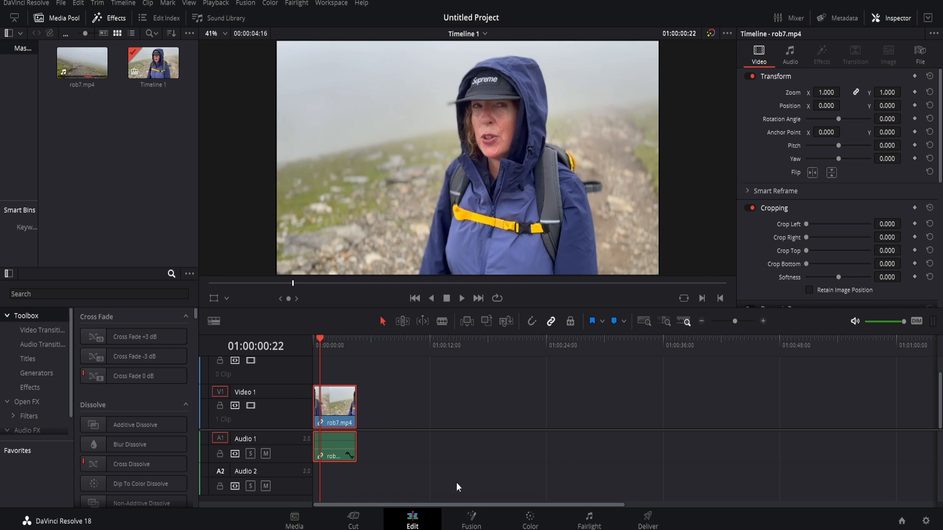
On the Fusion page, add a Tracker node after MediaIn1
{"action": "left_click", "coordinate": [471, 520]}
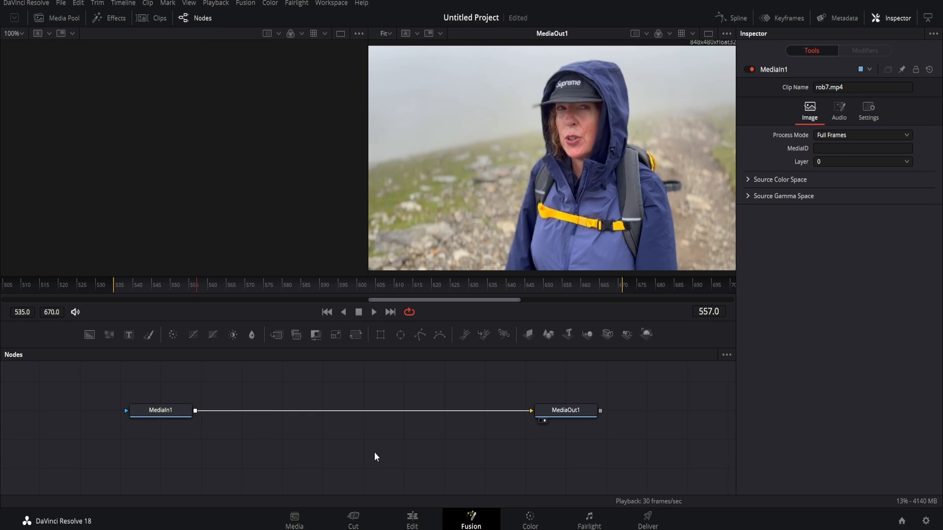
{"action": "left_click", "coordinate": [160, 411]}
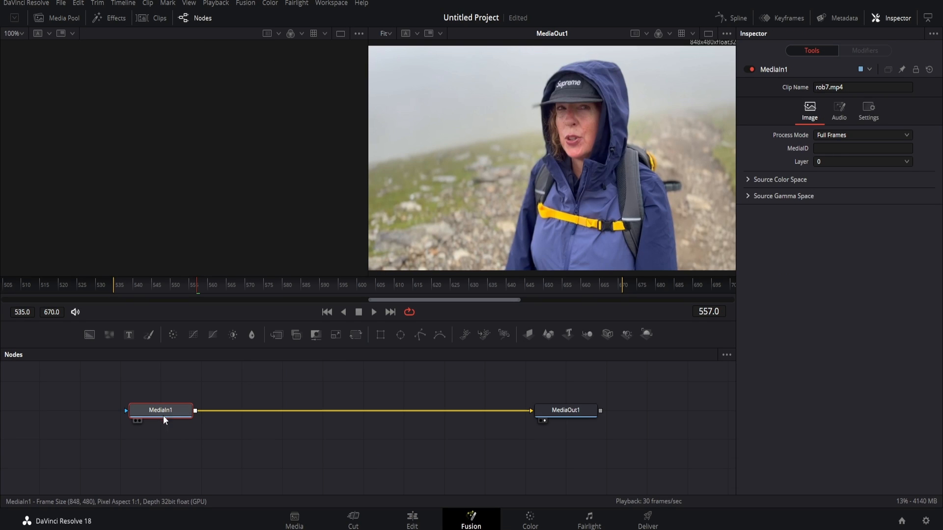
{"action": "key", "text": "shift+space"}
{"action": "type", "text": "Tracker"}
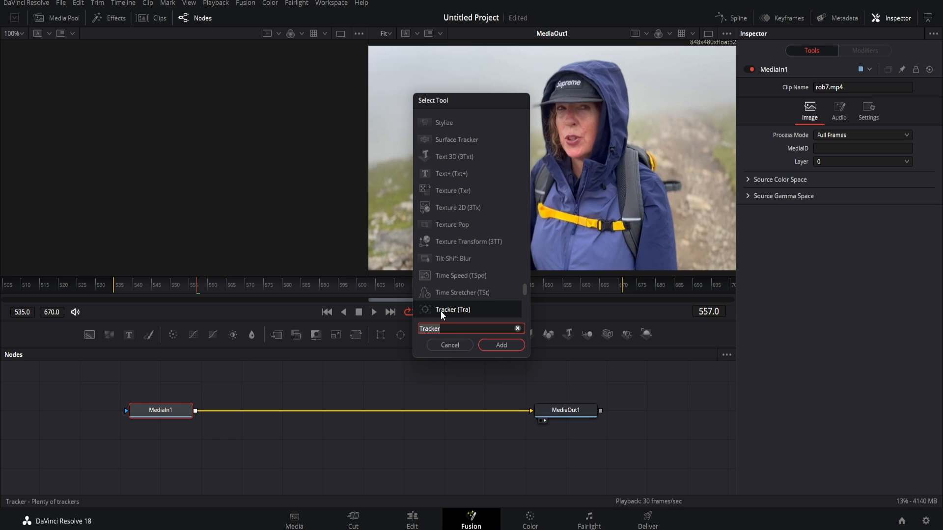
{"action": "left_click", "coordinate": [501, 345]}
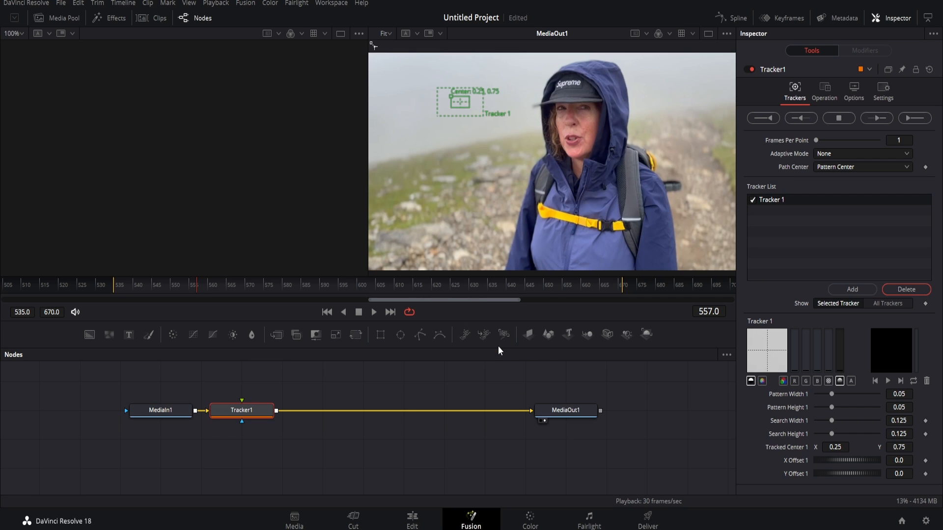
Place Tracker1 in the node chain, then fit its pattern box over the Supreme cap logo
{"action": "left_click_drag", "start_coordinate": [242, 411], "coordinate": [371, 411]}
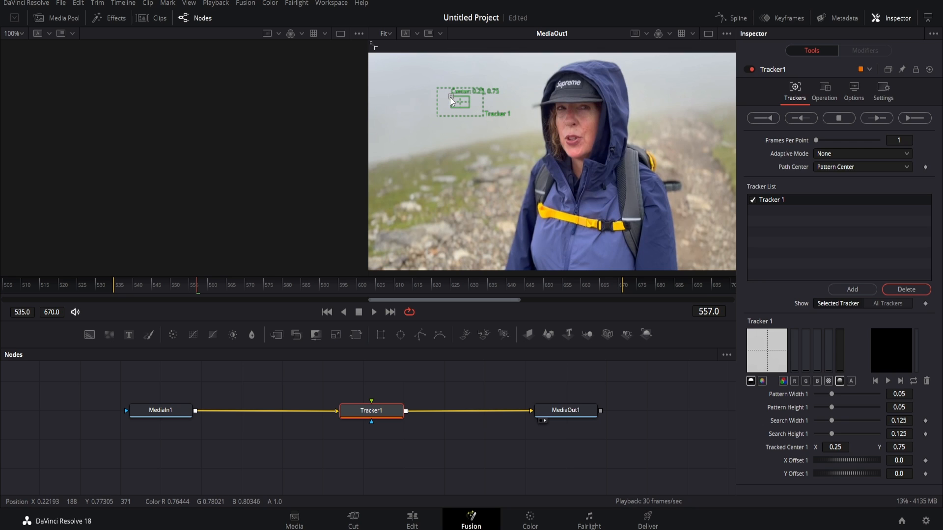
{"action": "left_click_drag", "start_coordinate": [457, 100], "coordinate": [481, 100]}
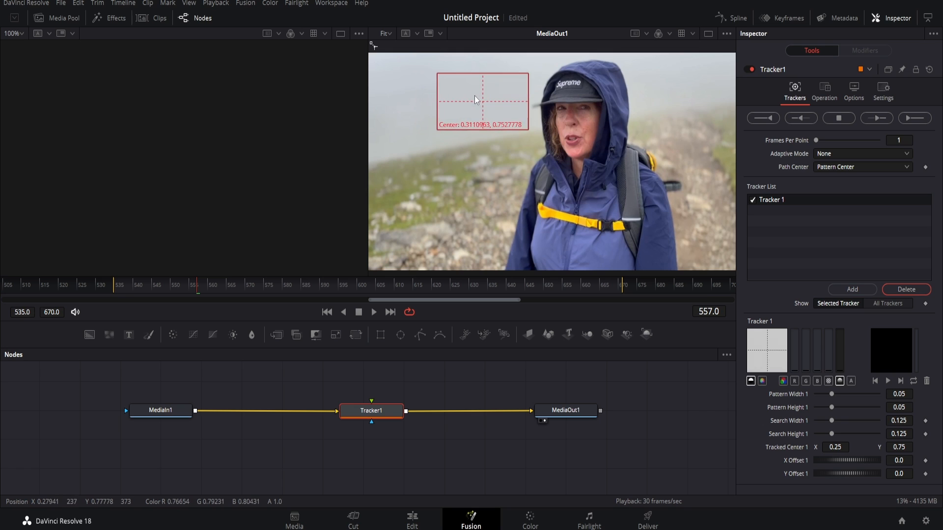
{"action": "left_click_drag", "start_coordinate": [481, 99], "coordinate": [568, 84]}
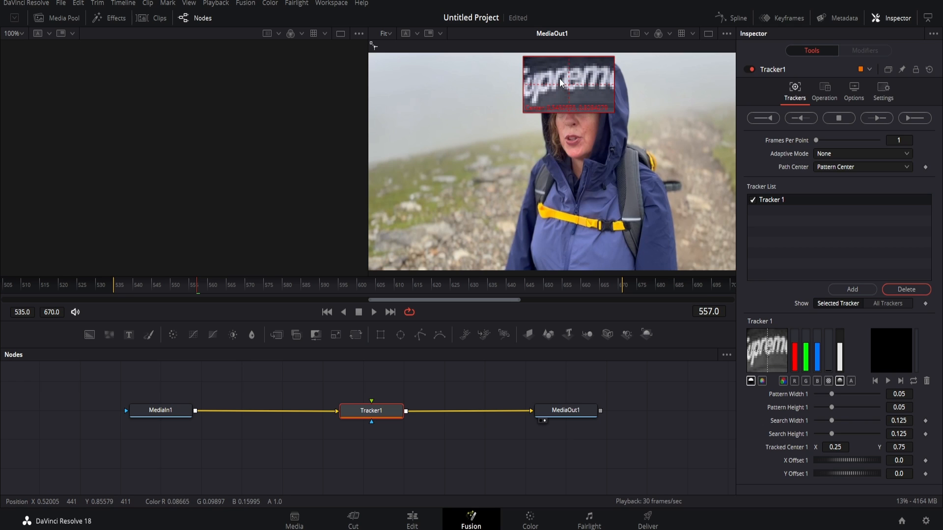
{"action": "left_click_drag", "start_coordinate": [569, 84], "coordinate": [583, 84]}
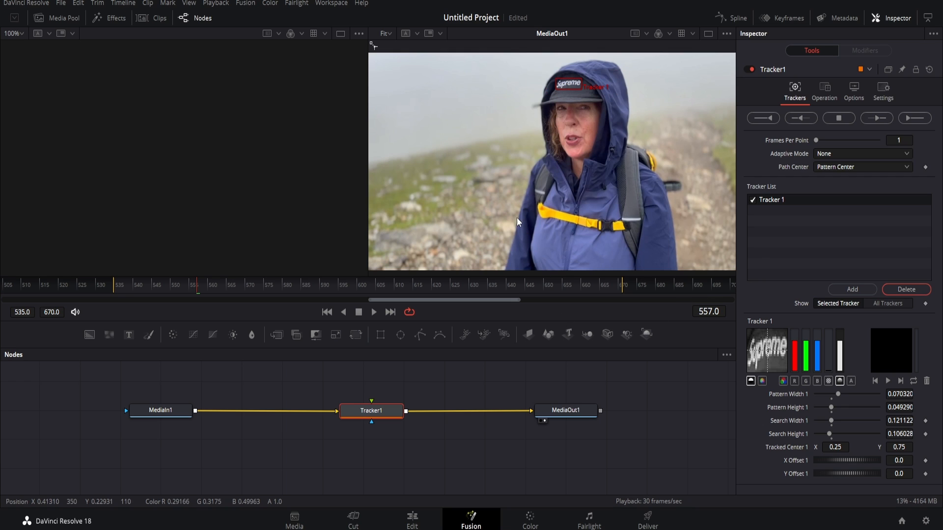
{"action": "mouse_move", "coordinate": [534, 196]}
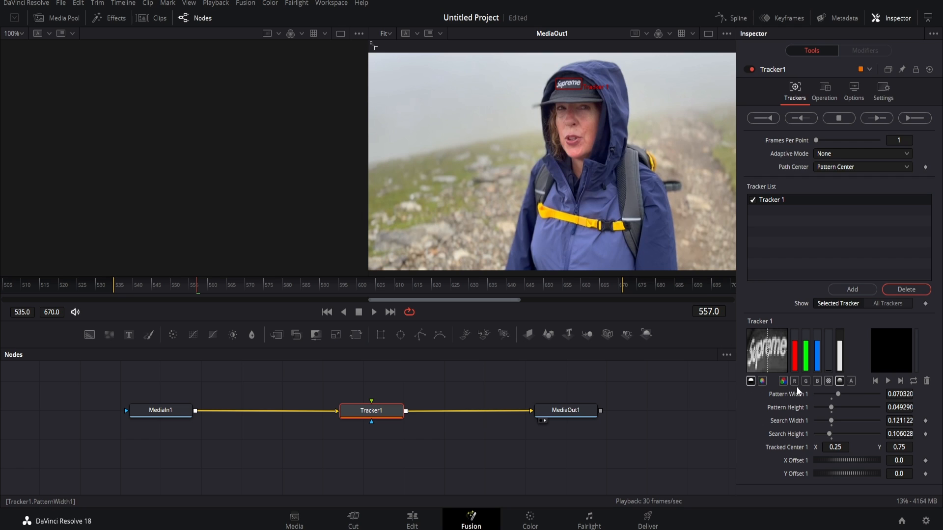
{"action": "mouse_move", "coordinate": [649, 291]}
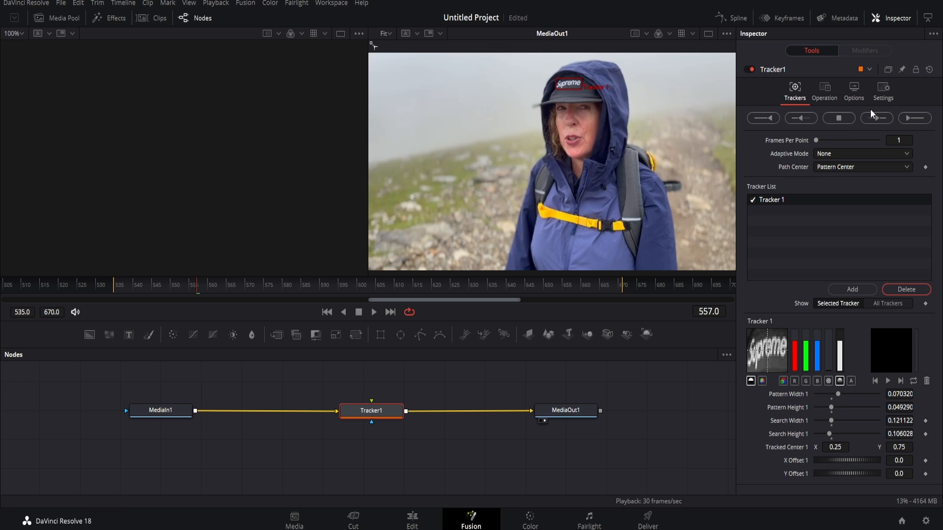
Track the cap logo forward to the clip's last frame
{"action": "left_click", "coordinate": [875, 118]}
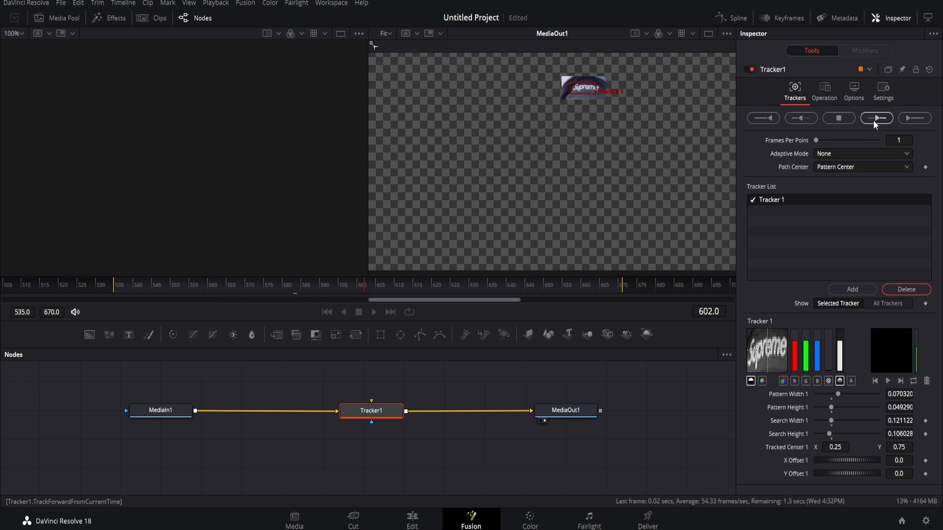
{"action": "left_click", "coordinate": [876, 118]}
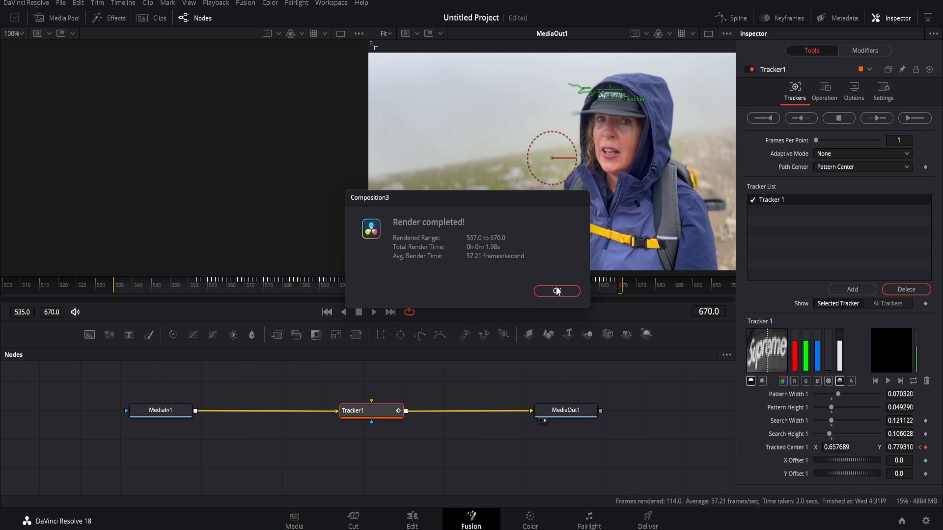
{"action": "mouse_move", "coordinate": [558, 298]}
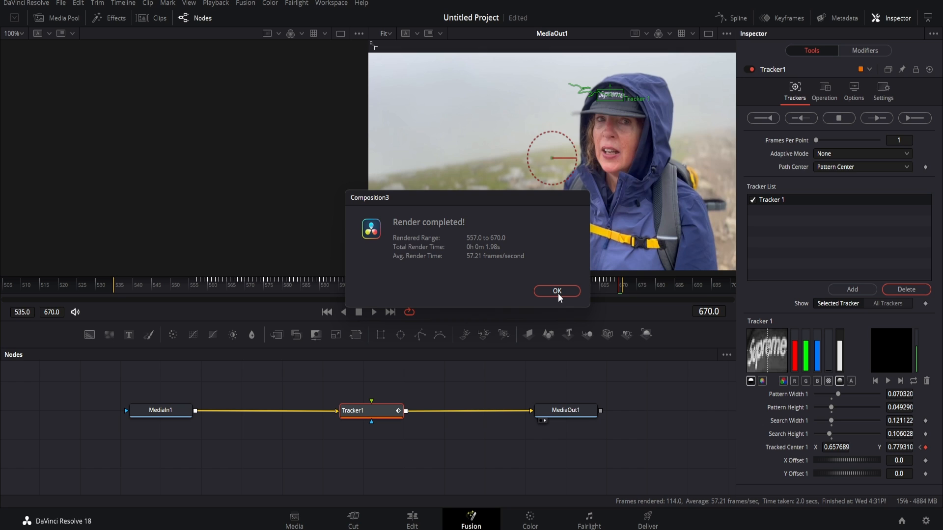
{"action": "left_click", "coordinate": [556, 291]}
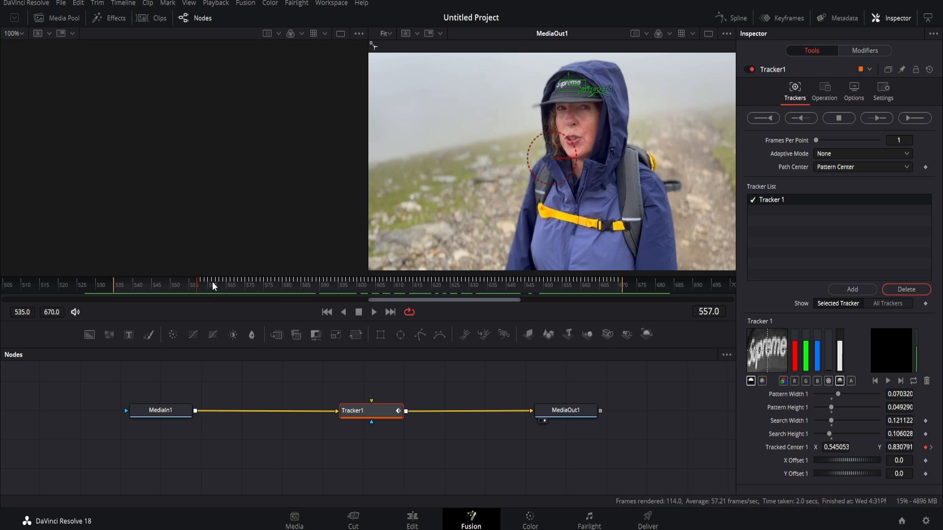
Track the cap logo in reverse from the start frame back to the first frame
{"action": "left_click", "coordinate": [801, 118]}
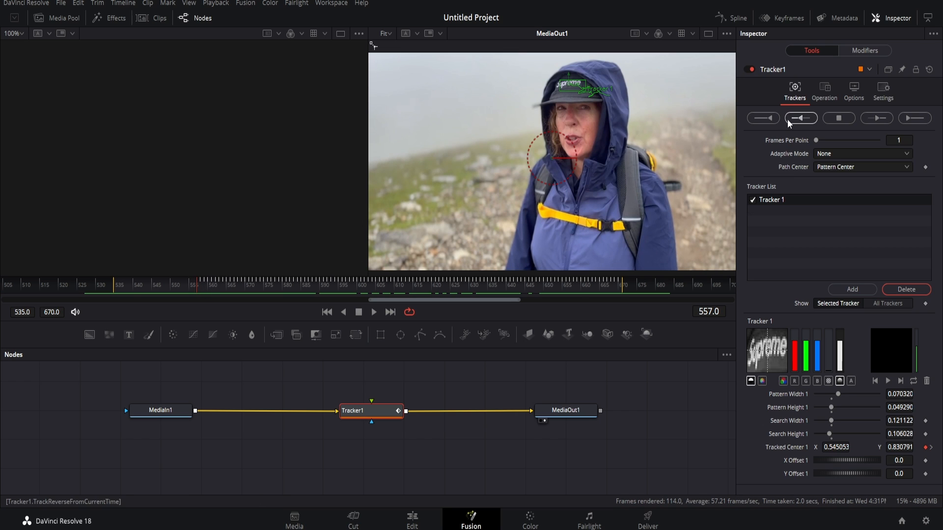
{"action": "left_click", "coordinate": [801, 118]}
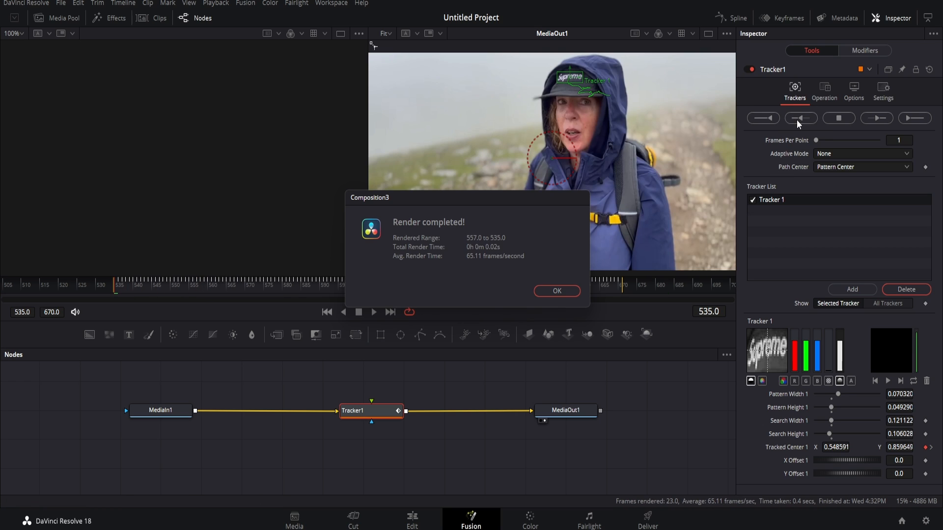
{"action": "left_click", "coordinate": [555, 291]}
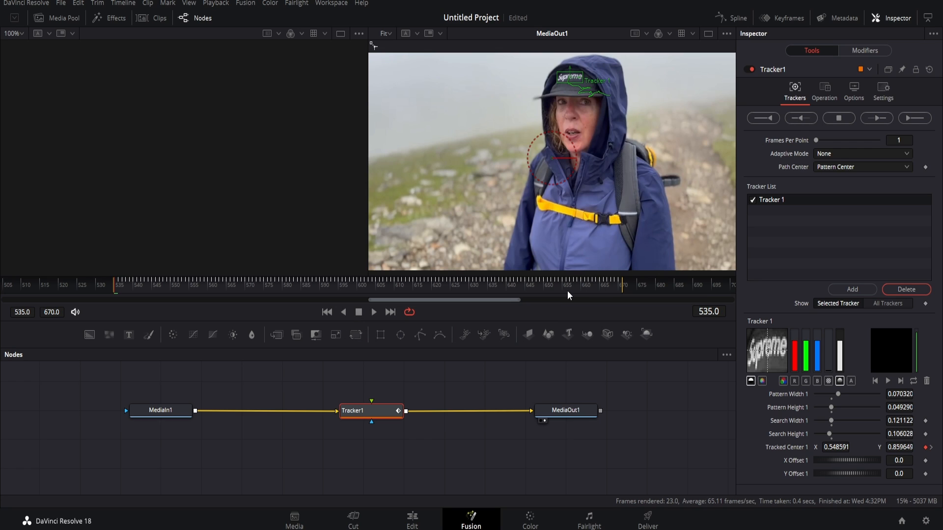
{"action": "left_click", "coordinate": [373, 312]}
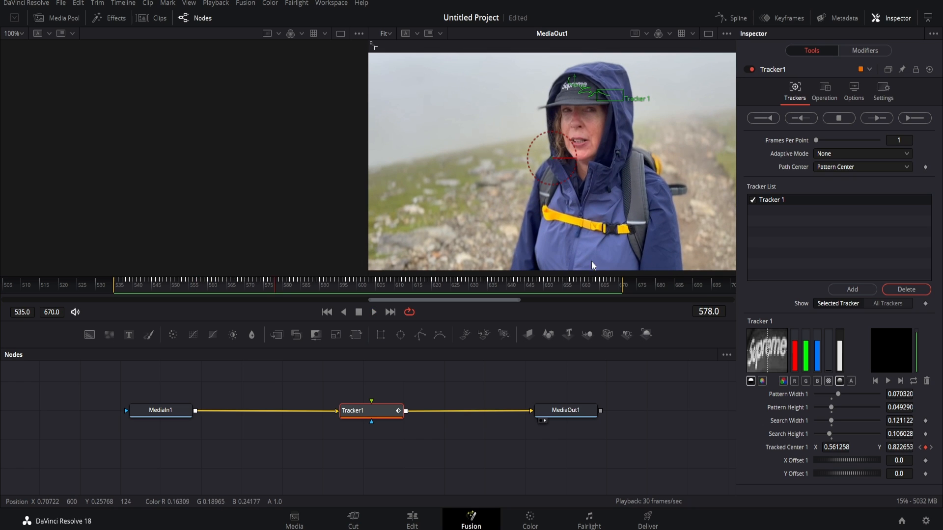
{"action": "mouse_move", "coordinate": [443, 370]}
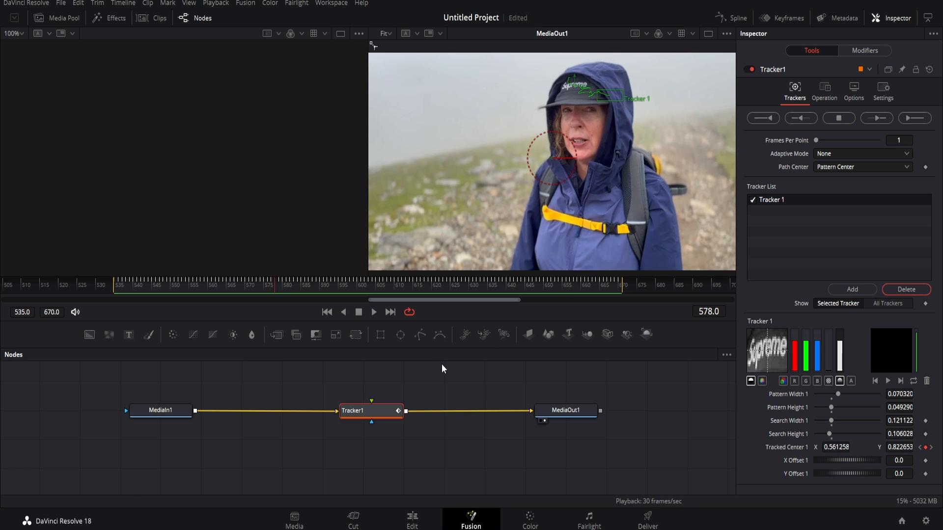
{"action": "mouse_move", "coordinate": [372, 381]}
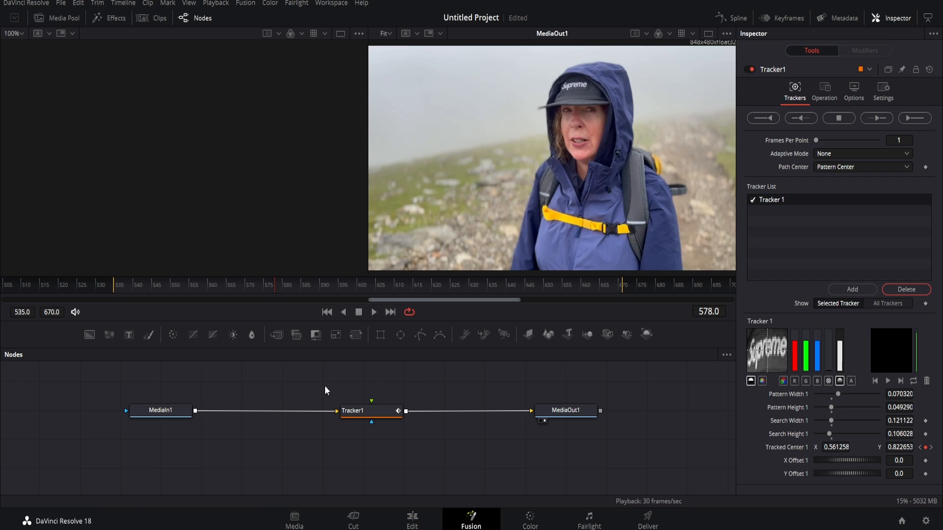
{"action": "mouse_move", "coordinate": [317, 376]}
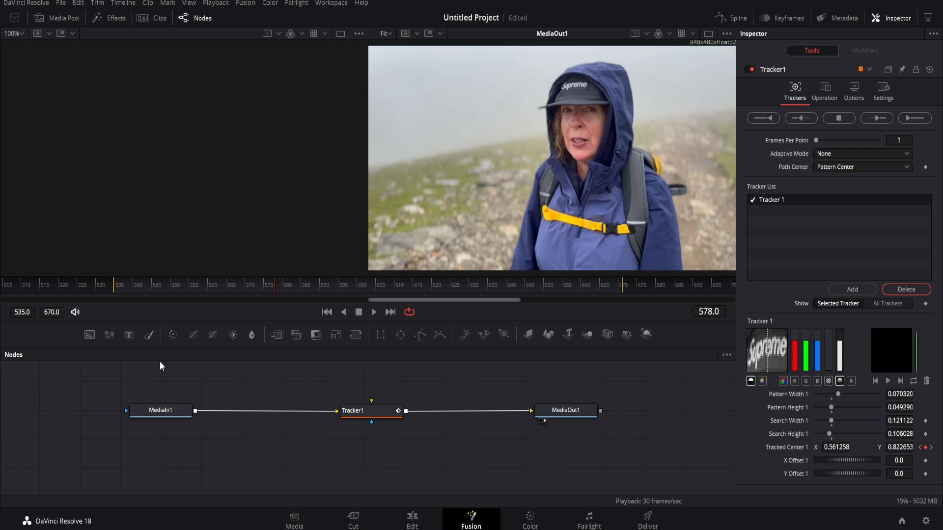
{"action": "mouse_move", "coordinate": [129, 335]}
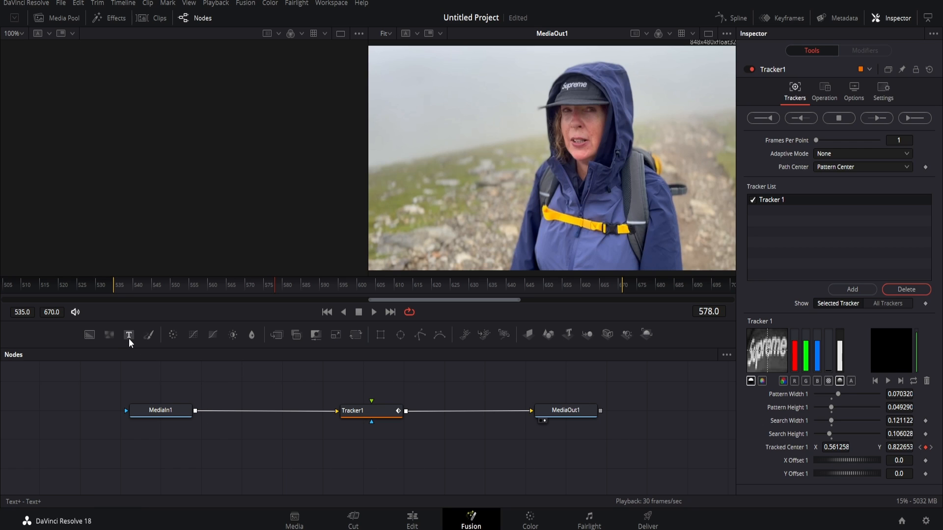
Add a Text+ node reading 'Rob' and connect it to Tracker1's foreground input
{"action": "left_click", "coordinate": [128, 335]}
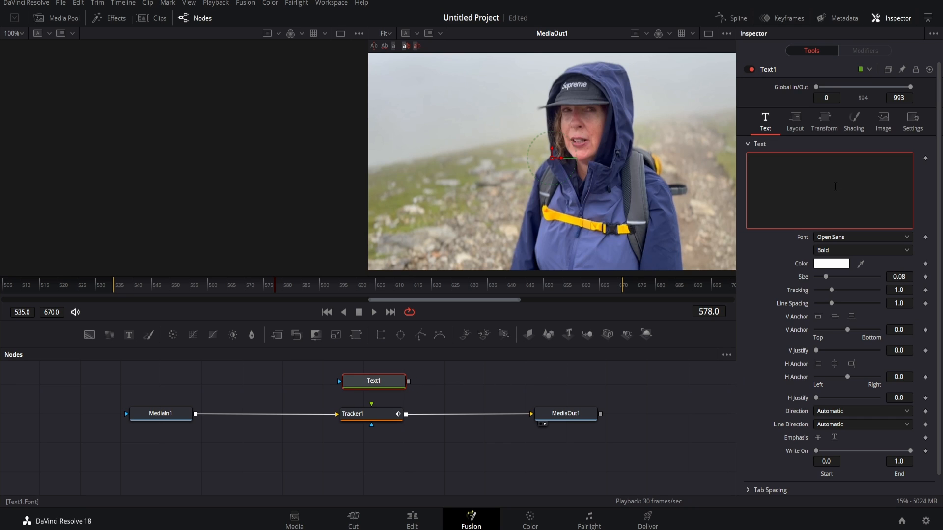
{"action": "type", "text": "T"}
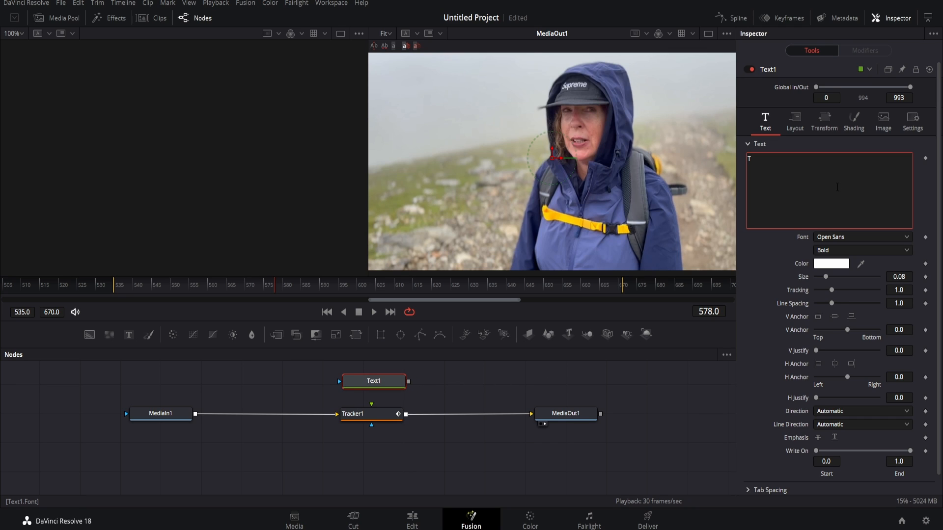
{"action": "type", "text": "Rob"}
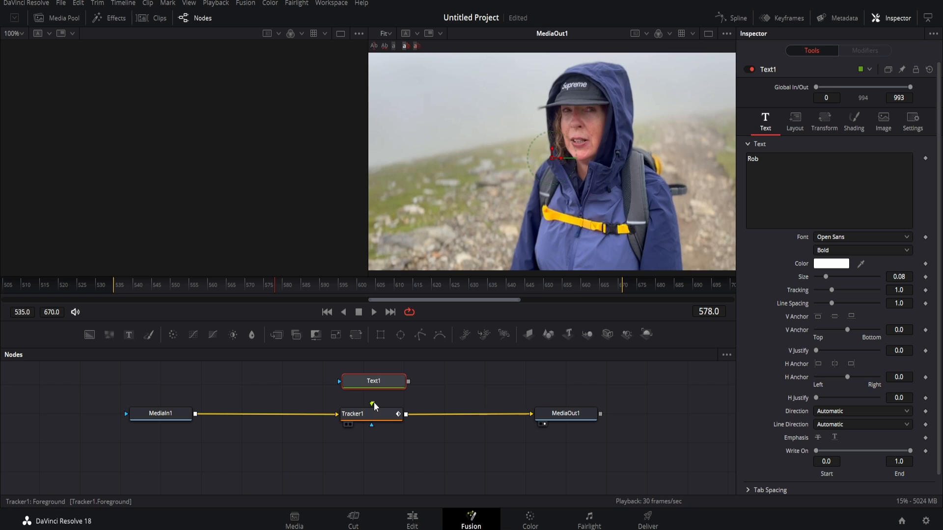
{"action": "left_click", "coordinate": [373, 380]}
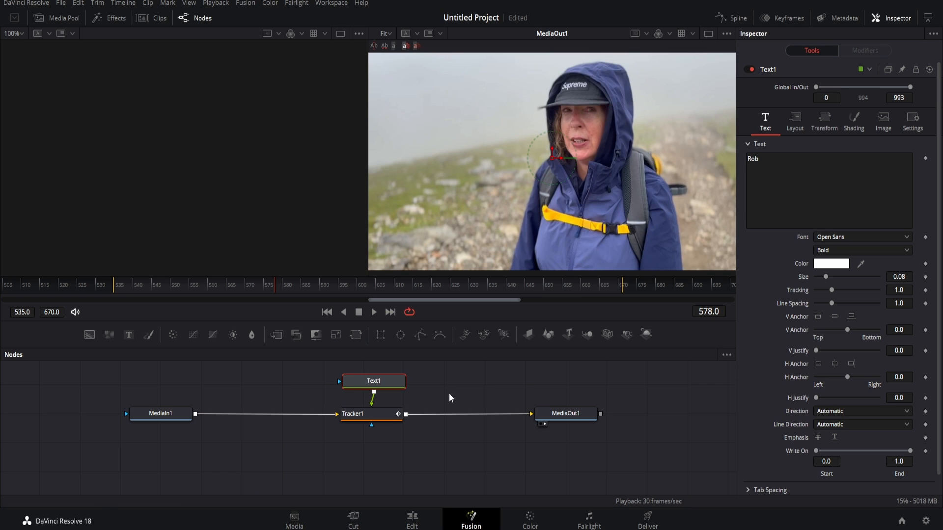
{"action": "mouse_move", "coordinate": [457, 392]}
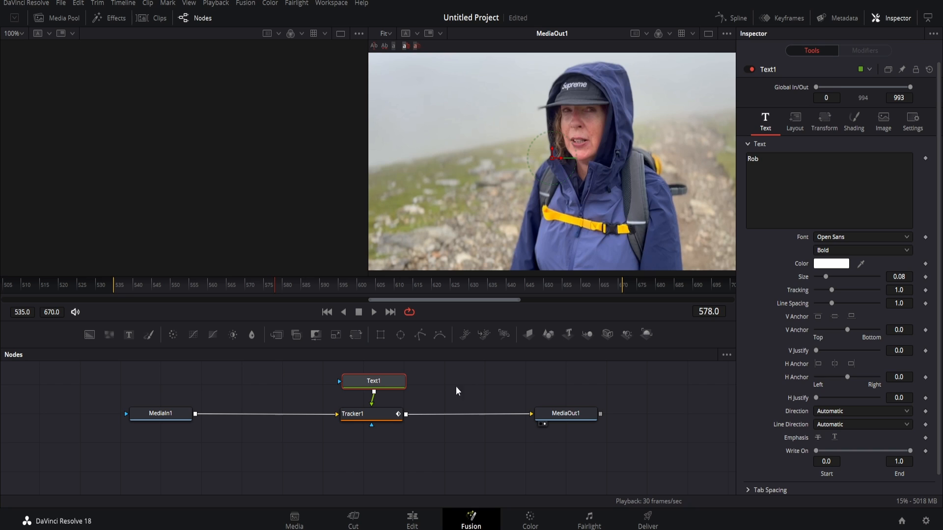
{"action": "left_click", "coordinate": [353, 414]}
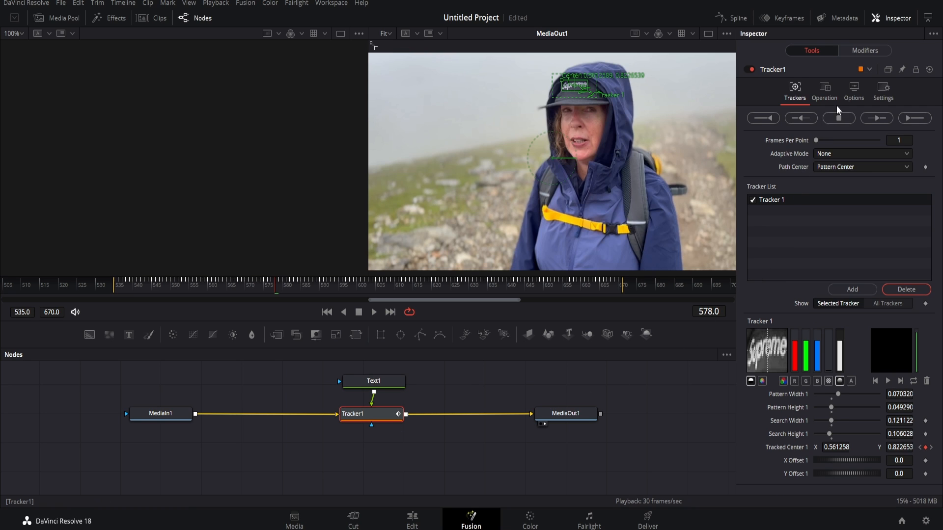
Set Tracker1's Operation to Match Move
{"action": "left_click", "coordinate": [825, 90]}
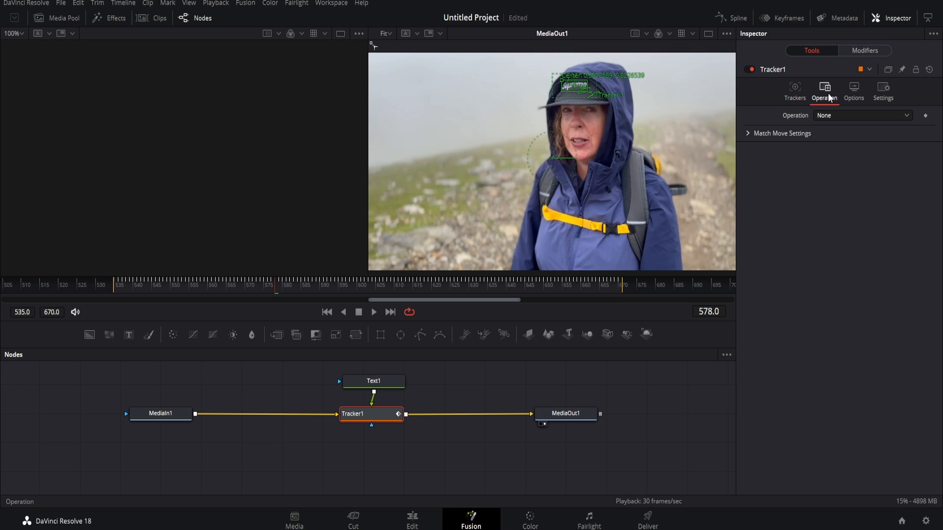
{"action": "left_click", "coordinate": [862, 115]}
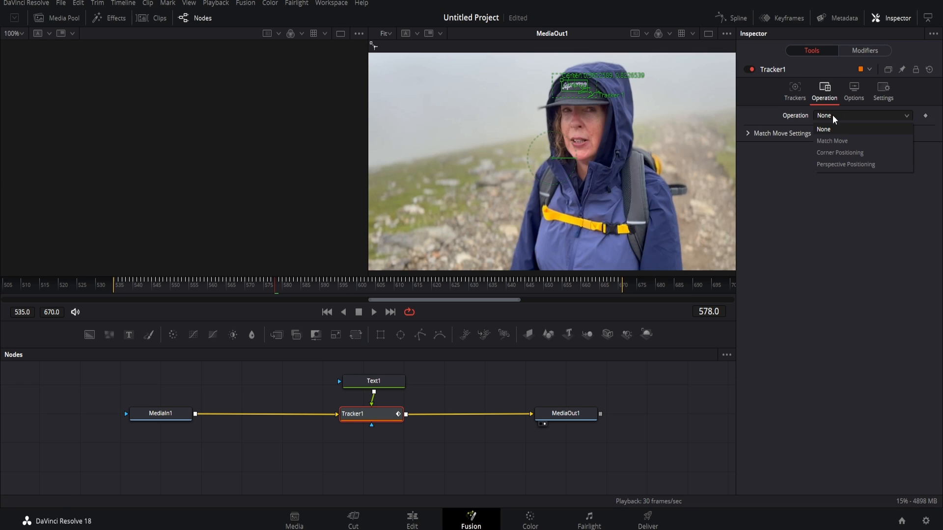
{"action": "left_click", "coordinate": [831, 141]}
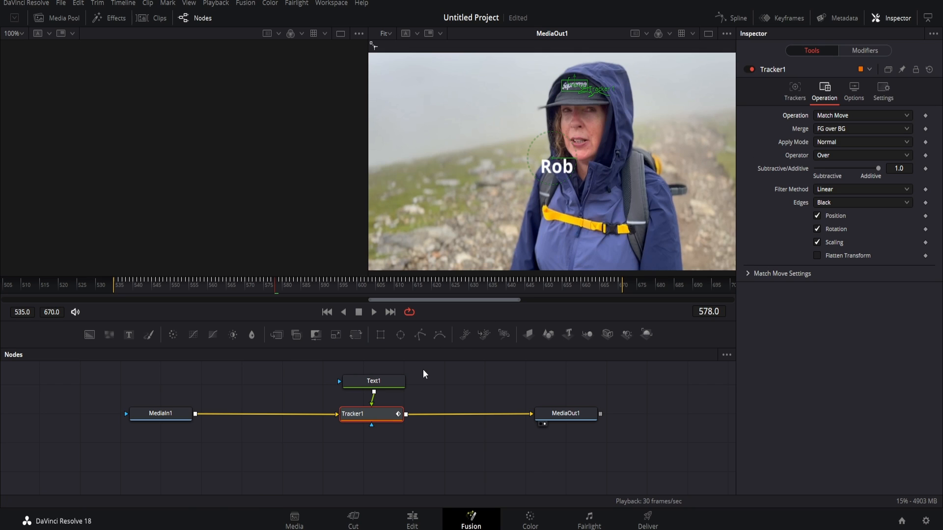
{"action": "mouse_move", "coordinate": [489, 286]}
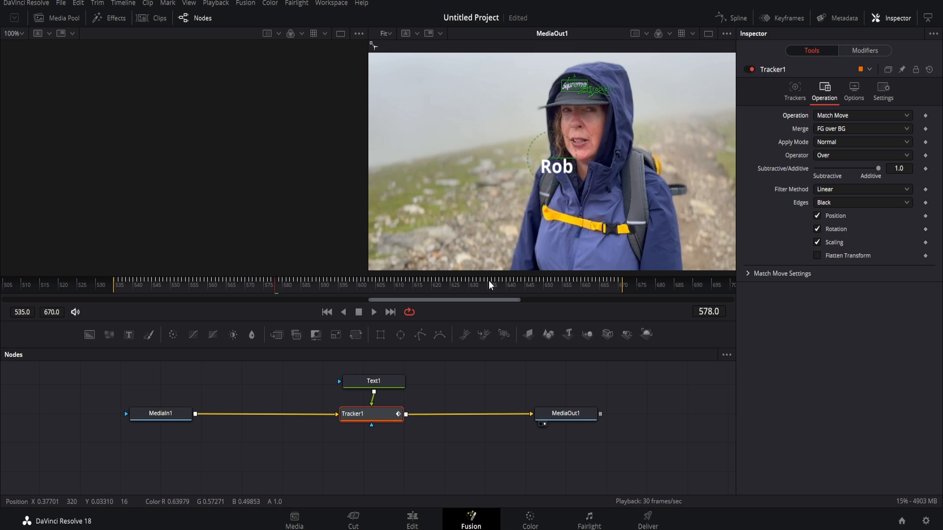
{"action": "left_click", "coordinate": [373, 381]}
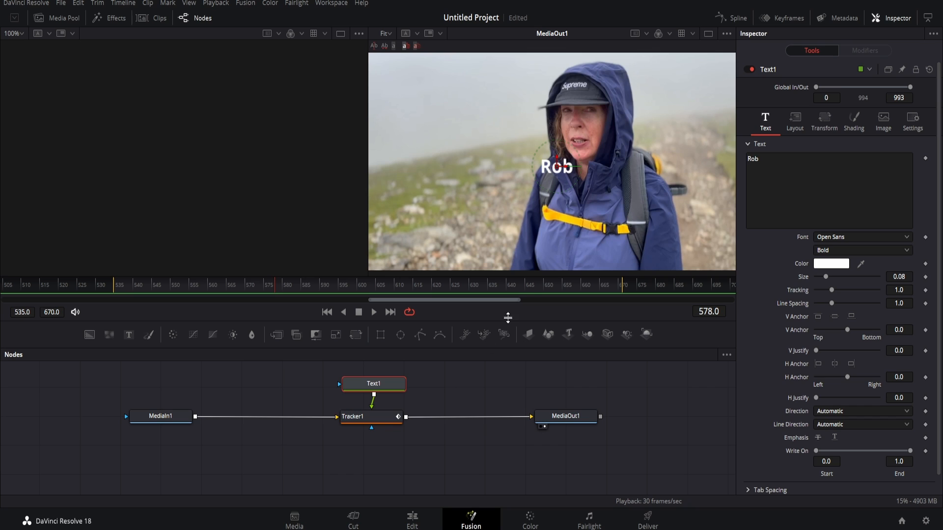
Drag the Rob text up and fine-tune it over the Supreme cap logo
{"action": "left_click_drag", "start_coordinate": [558, 166], "coordinate": [558, 87]}
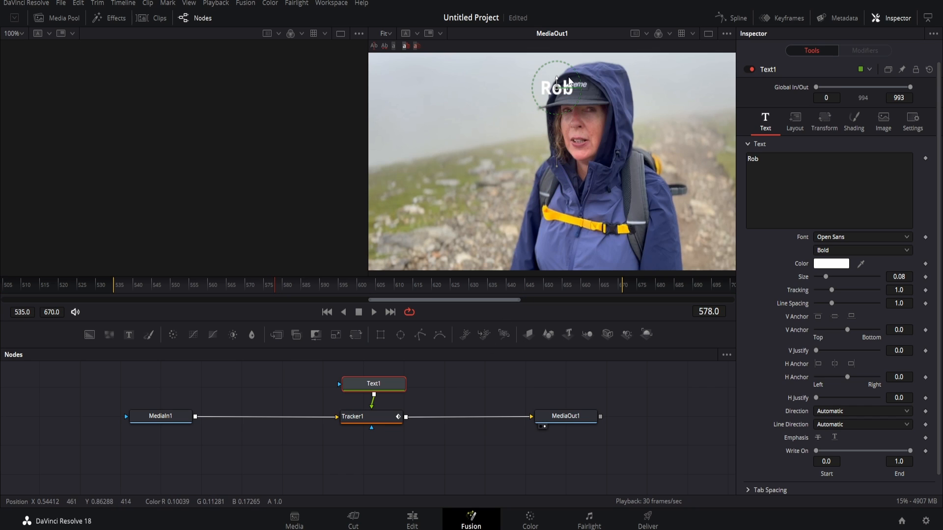
{"action": "left_click_drag", "start_coordinate": [555, 88], "coordinate": [577, 84]}
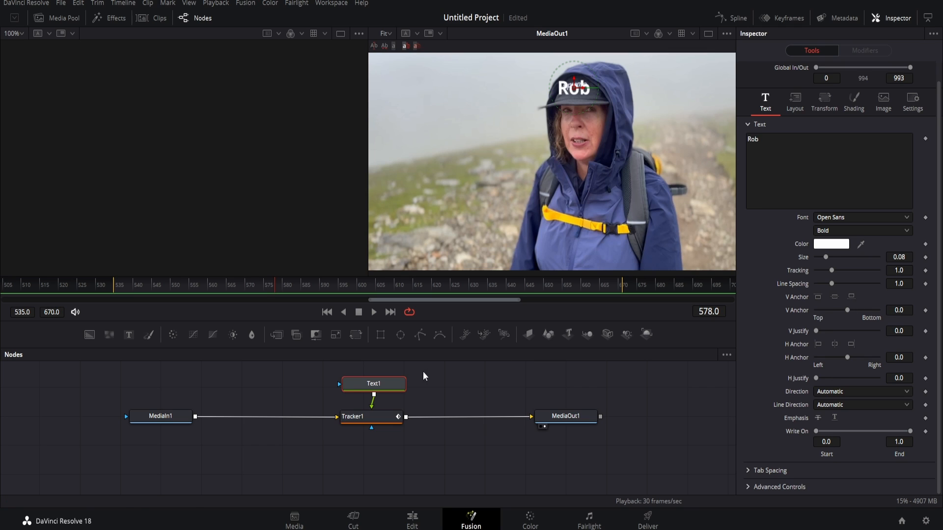
{"action": "mouse_move", "coordinate": [372, 377]}
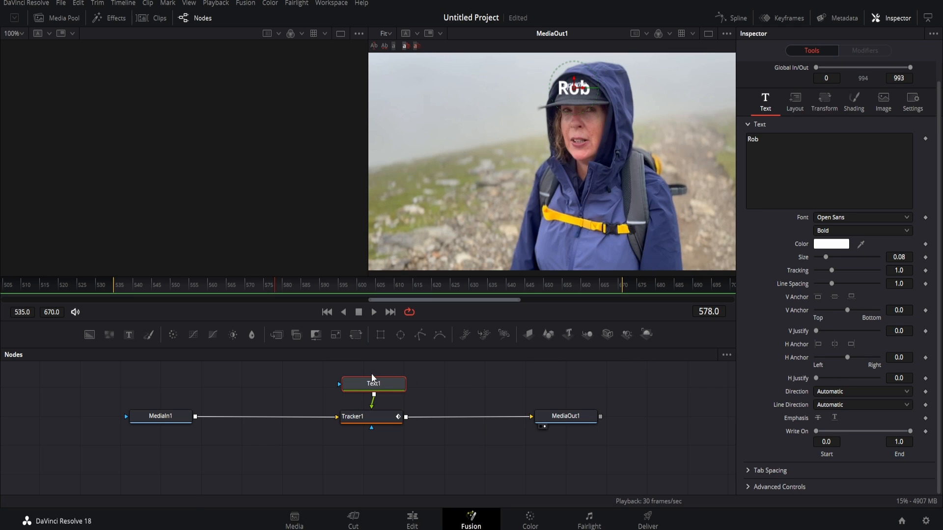
{"action": "mouse_move", "coordinate": [89, 335]}
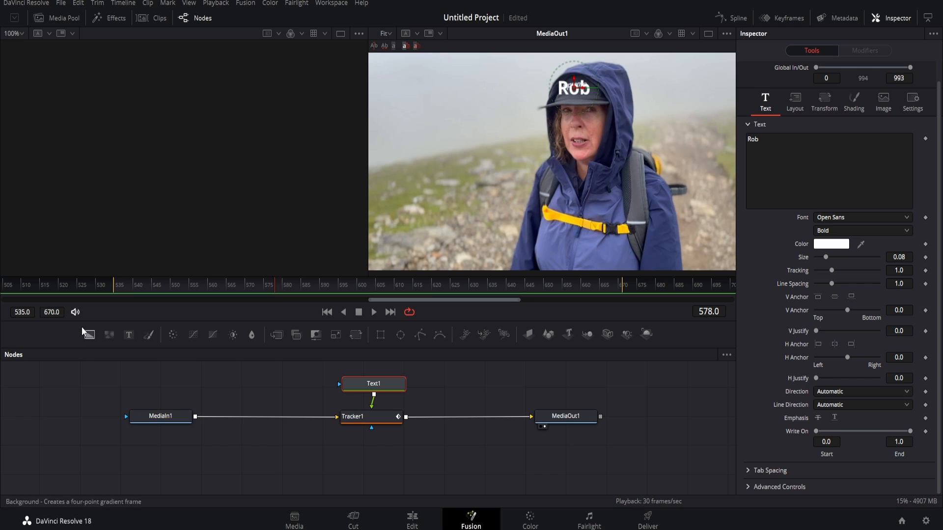
Play the clip from an earlier frame to confirm Rob stays on the cap
{"action": "left_click", "coordinate": [250, 285]}
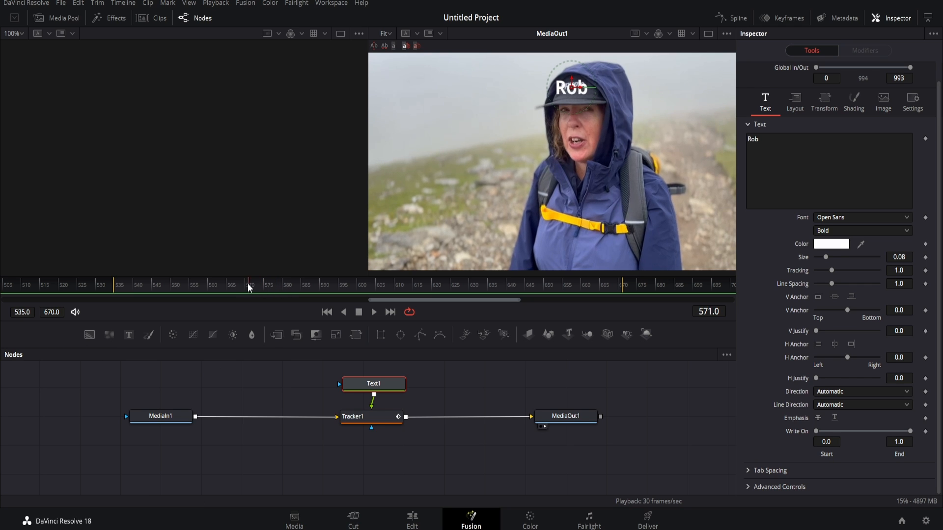
{"action": "left_click", "coordinate": [373, 312]}
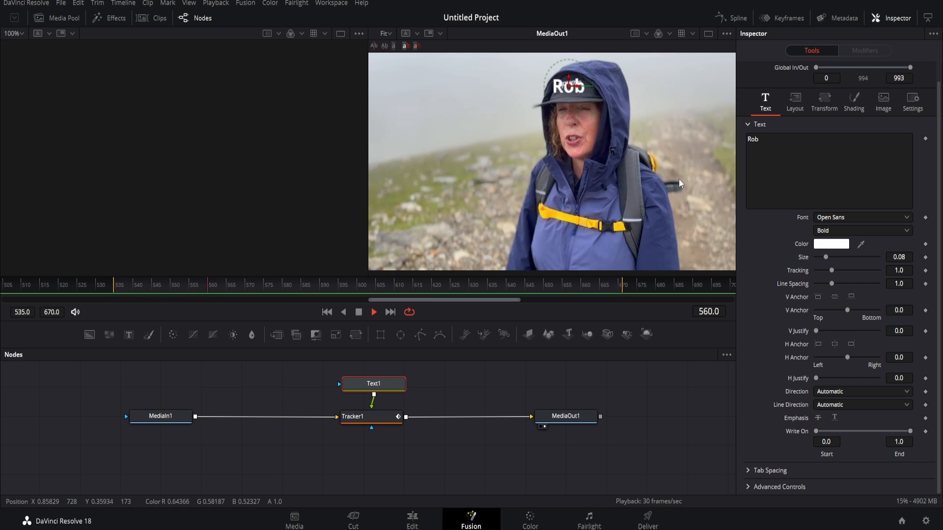